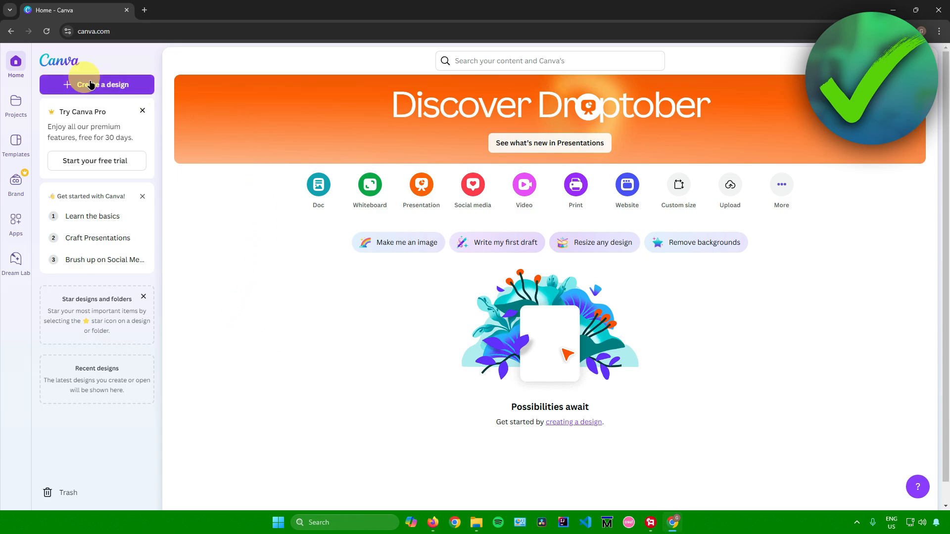
# Step: Create a new Instagram Post (Square) design at 1080 × 1080 px
pyautogui.click(97, 85)
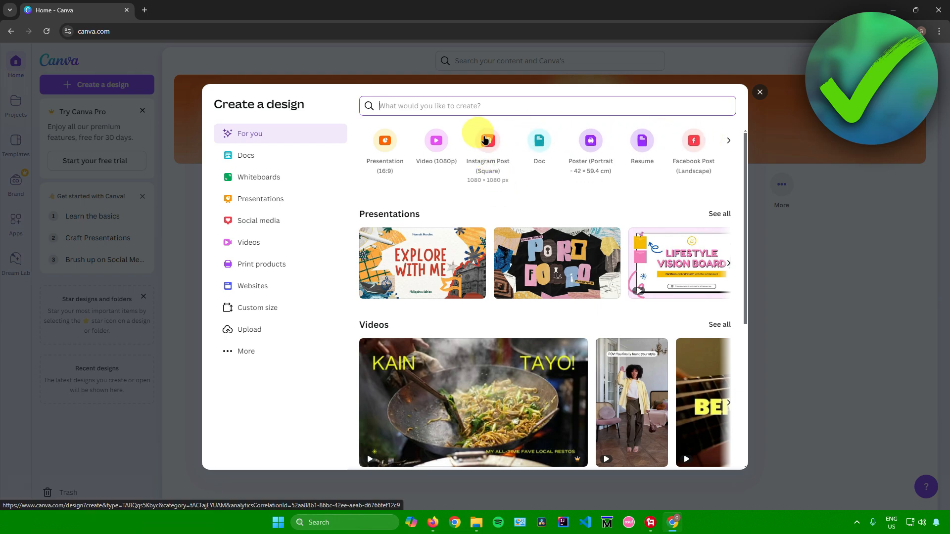
pyautogui.moveTo(487, 140)
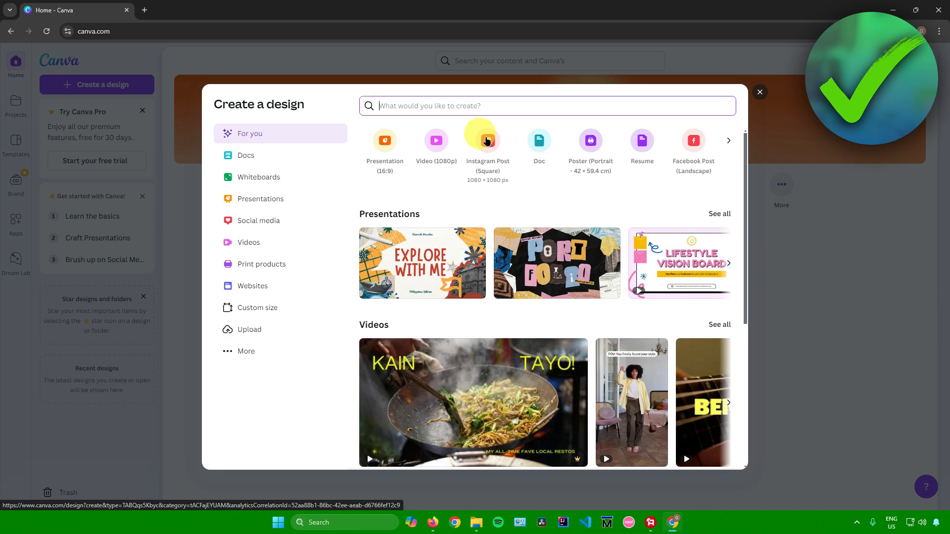
pyautogui.click(487, 140)
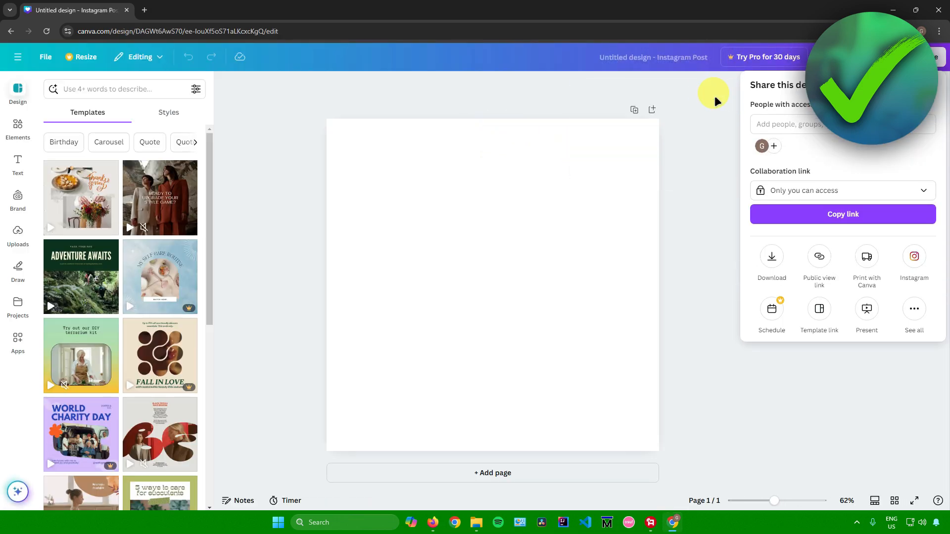
pyautogui.moveTo(286, 183)
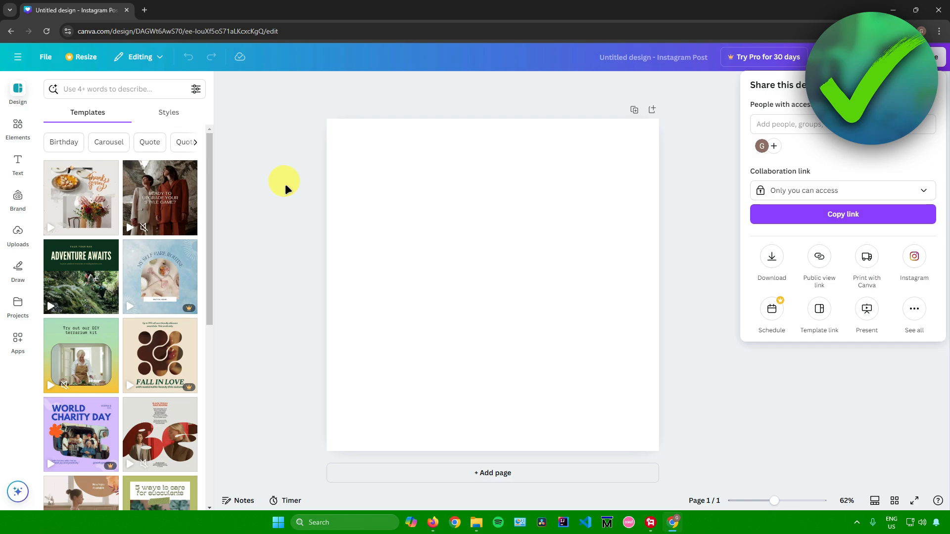
pyautogui.moveTo(236, 203)
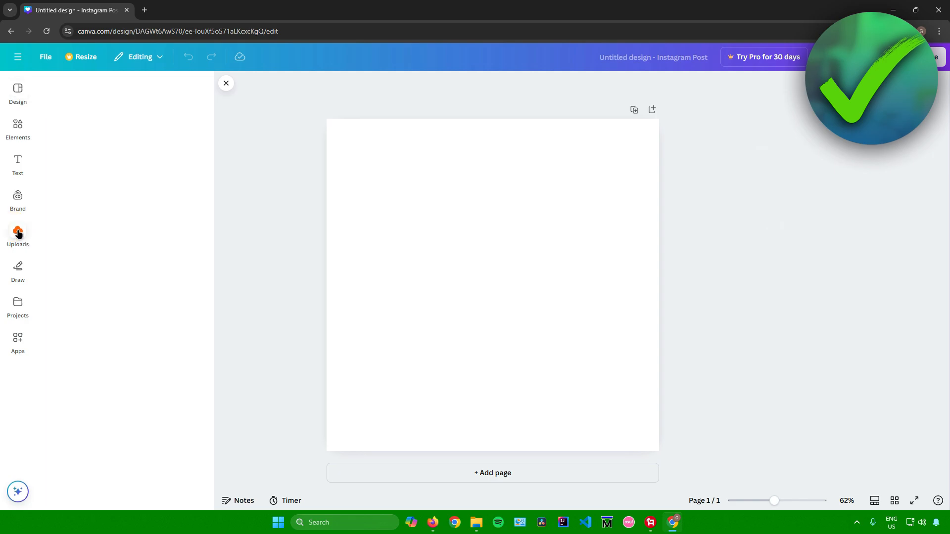
# Step: Upload sample_640×426.svg from Downloads through the Uploads panel
pyautogui.click(17, 237)
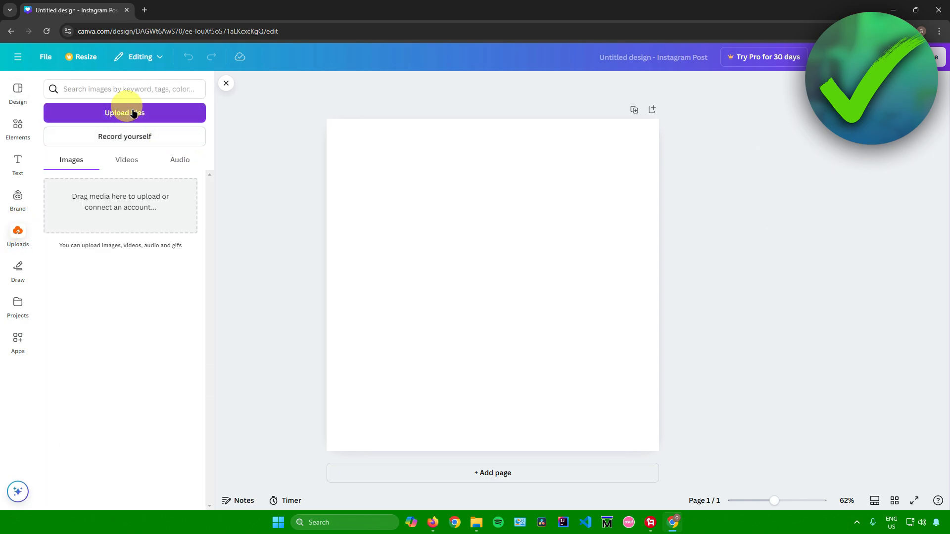
pyautogui.click(125, 113)
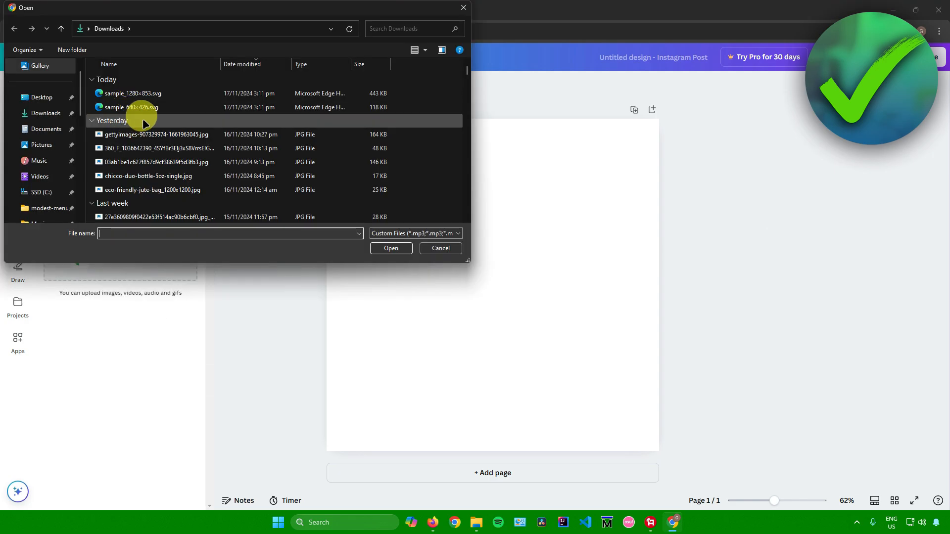
pyautogui.click(130, 107)
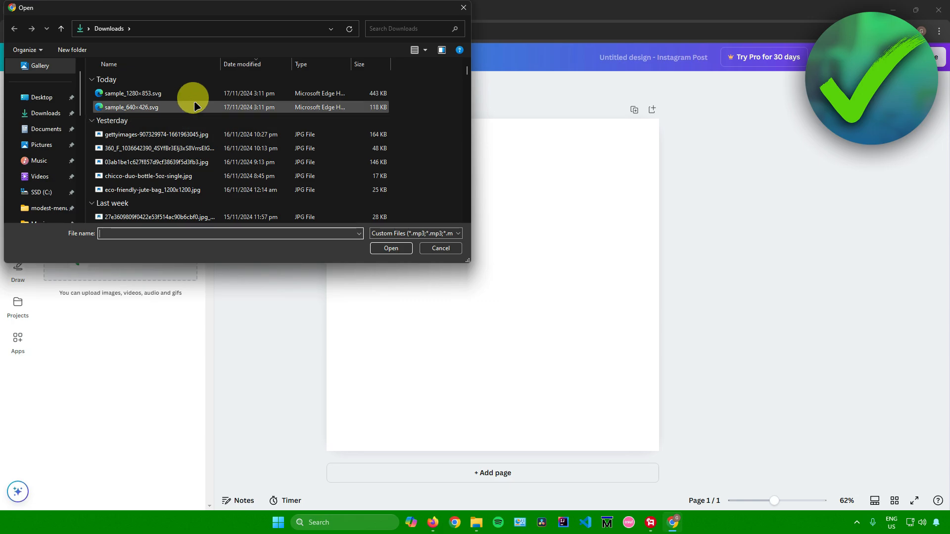